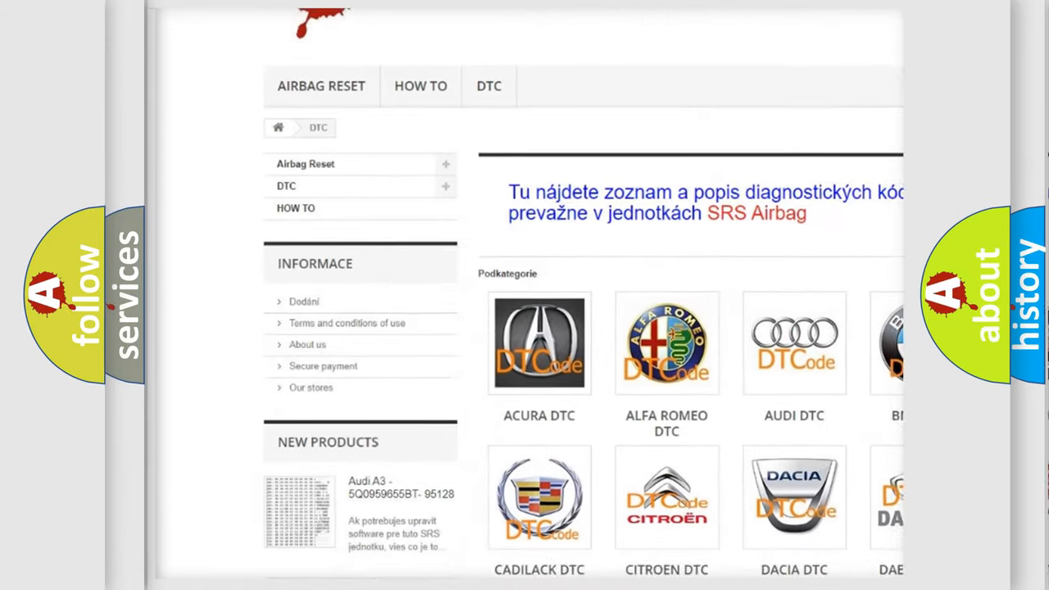
{"action": "scroll", "scroll_direction": "down", "scroll_amount": 3}
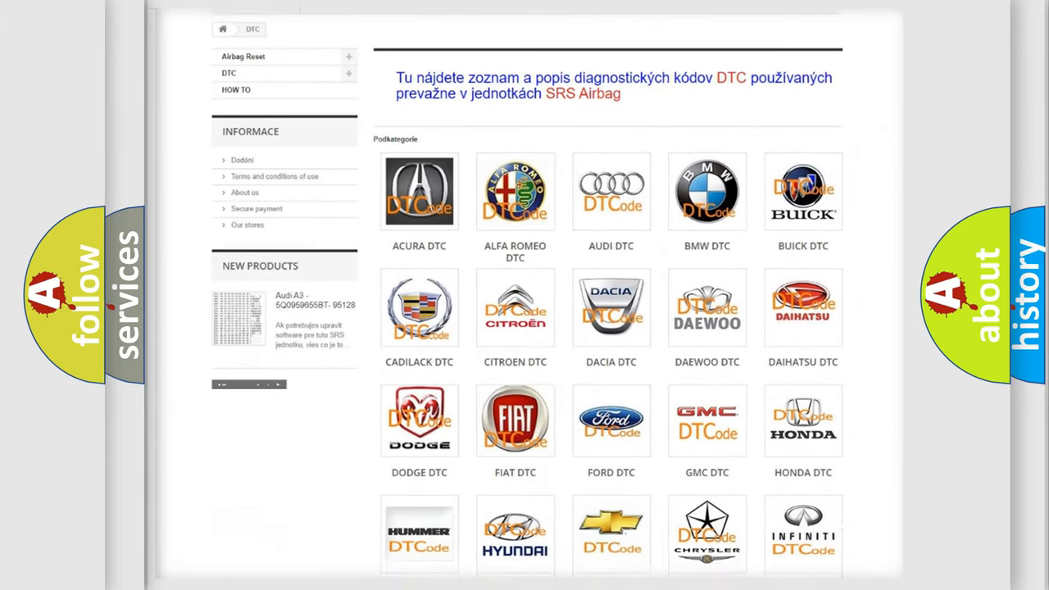
{"action": "scroll", "scroll_direction": "down", "scroll_amount": 3}
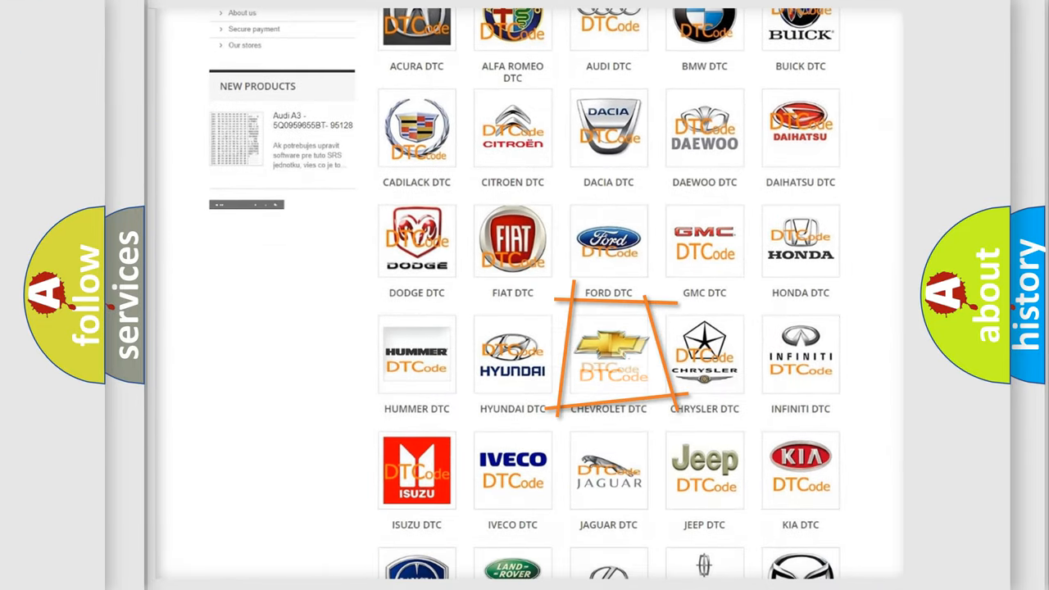